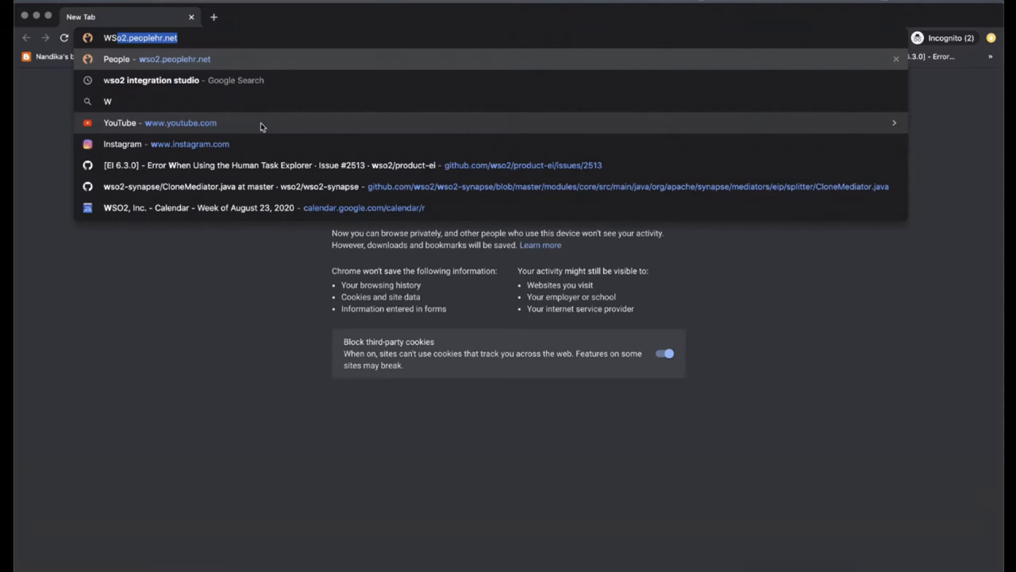
Search Google for 'WSO2 Integration studio'
type("SO2 Integration studio")
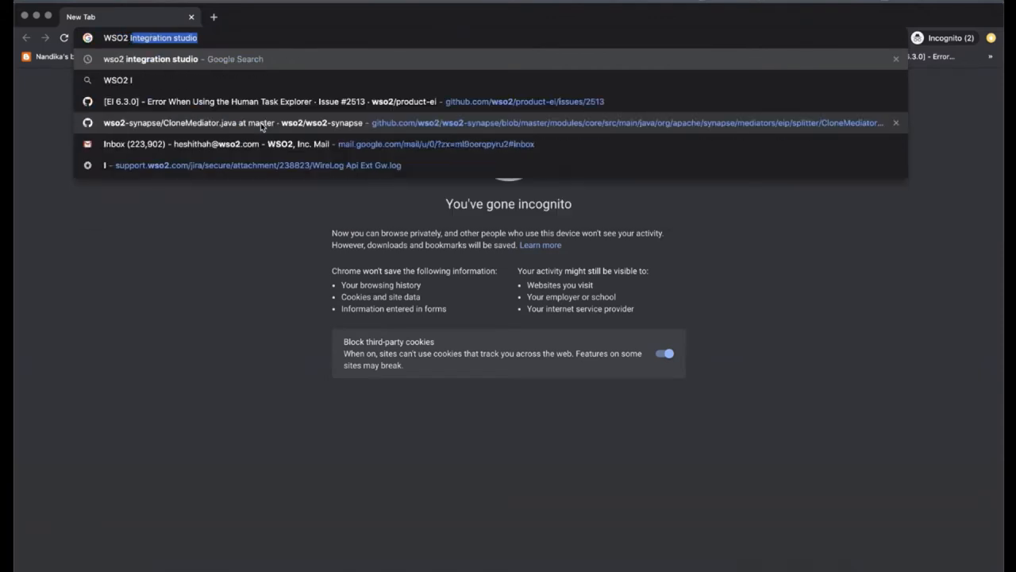
left_click(184, 59)
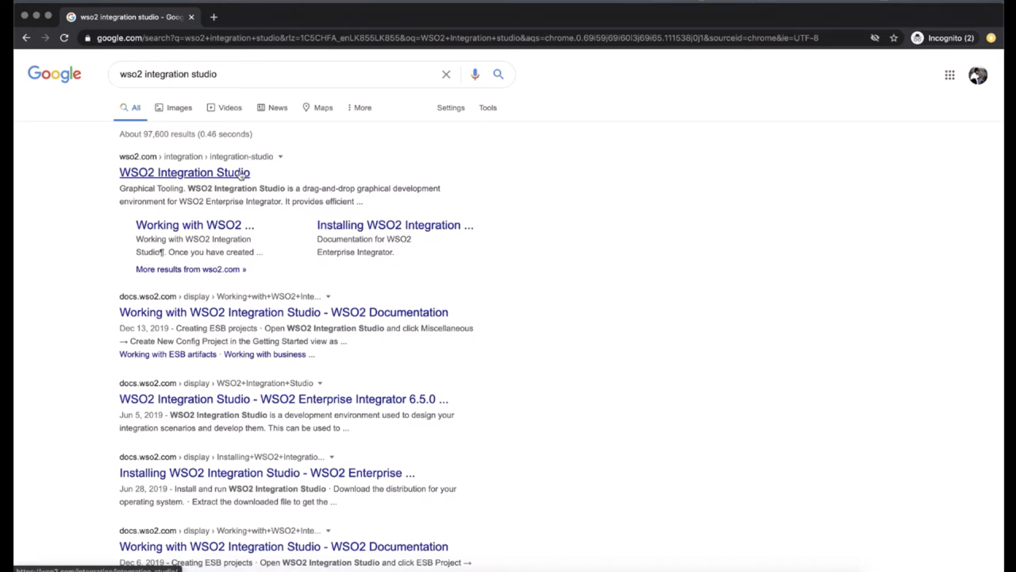
Open the WSO2 Integration Studio product page and reveal the 7.1.0 download options
left_click(183, 172)
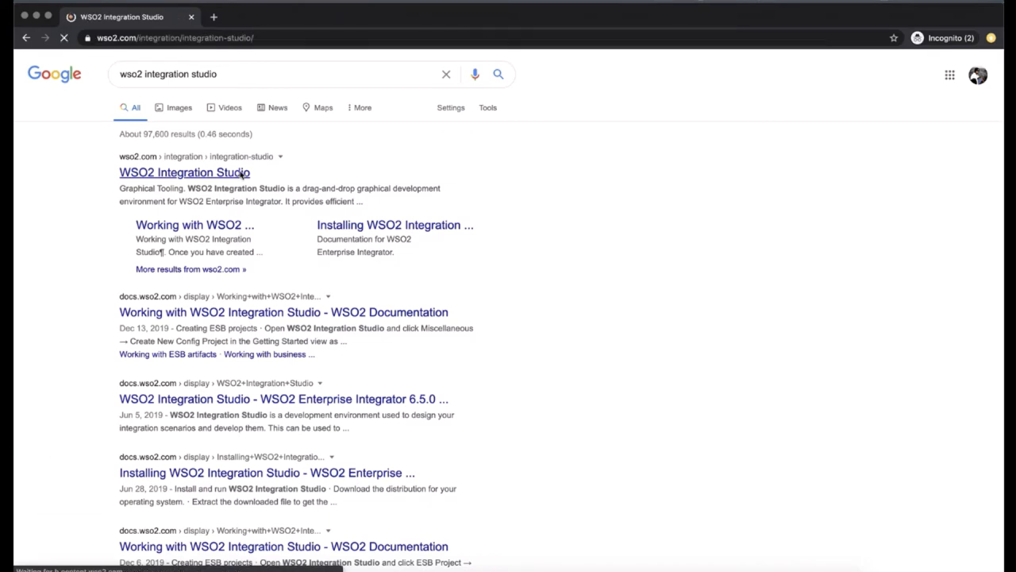
left_click(183, 172)
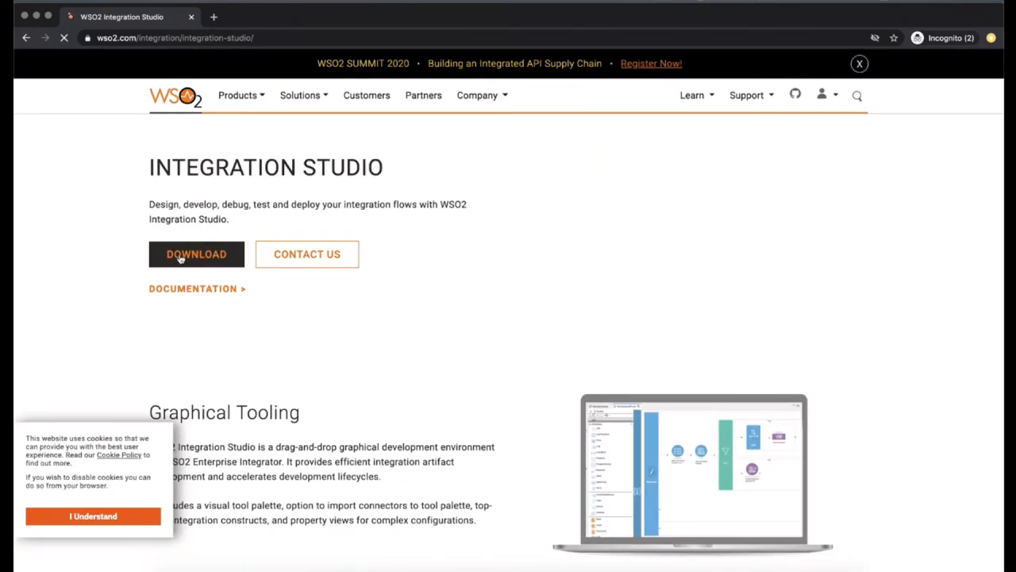
left_click(196, 254)
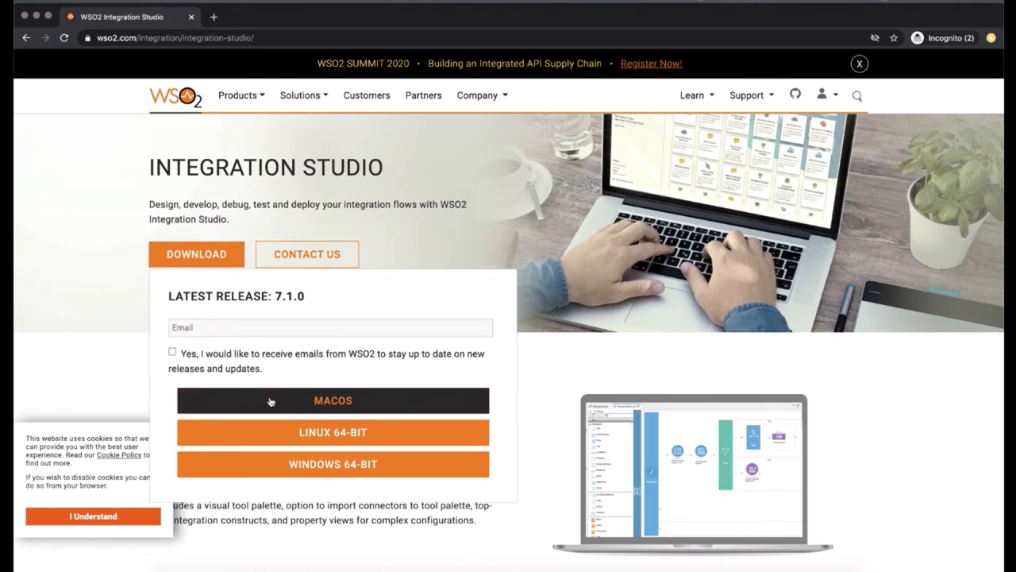
Enter the suggested 'heshith' email address and download the macOS build
type("heshith")
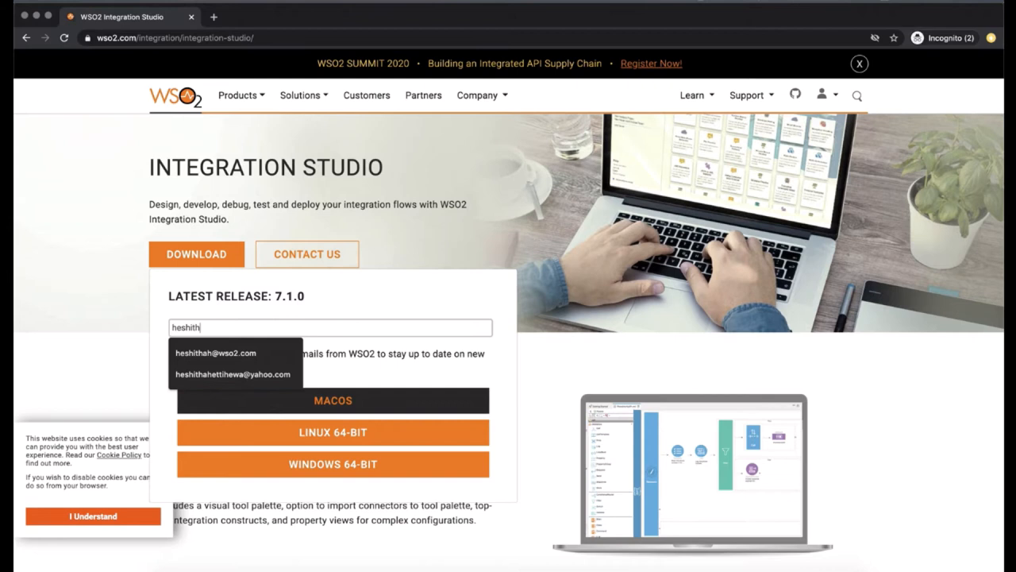
left_click(216, 352)
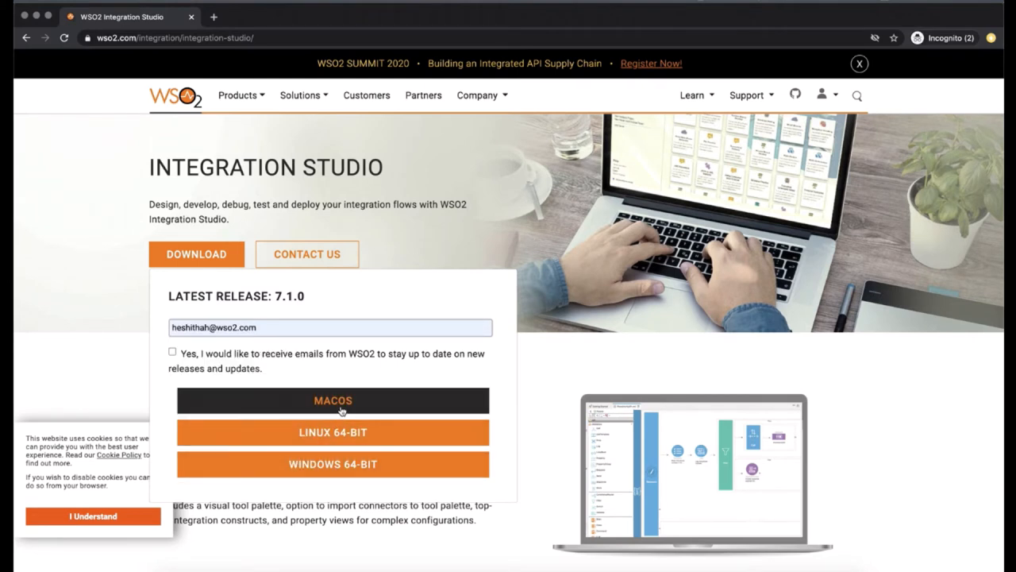
left_click(333, 400)
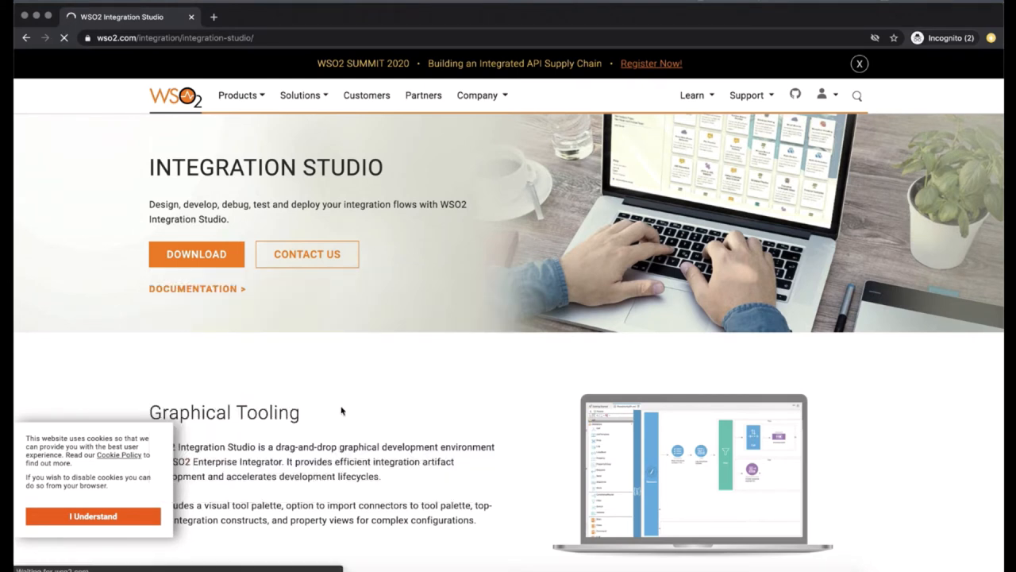
left_click(196, 254)
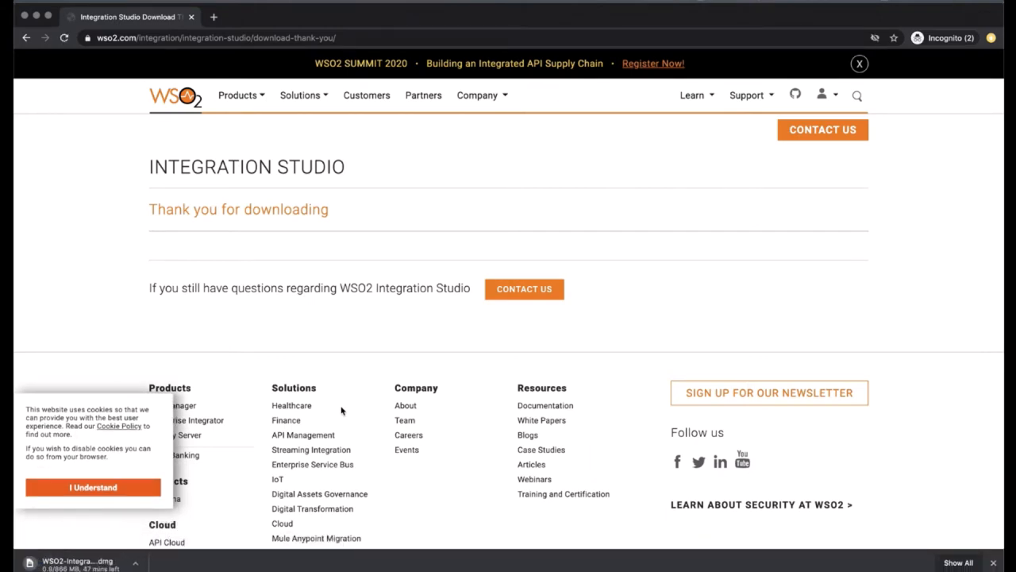
Show the downloaded Integration Studio .dmg in Finder and mount the disk image
left_click(77, 564)
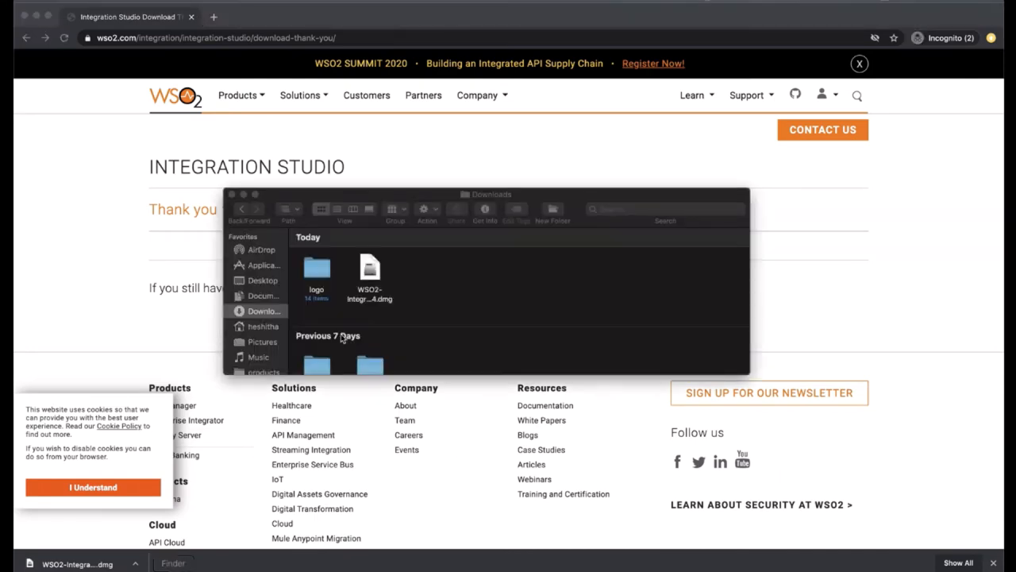
double_click(369, 270)
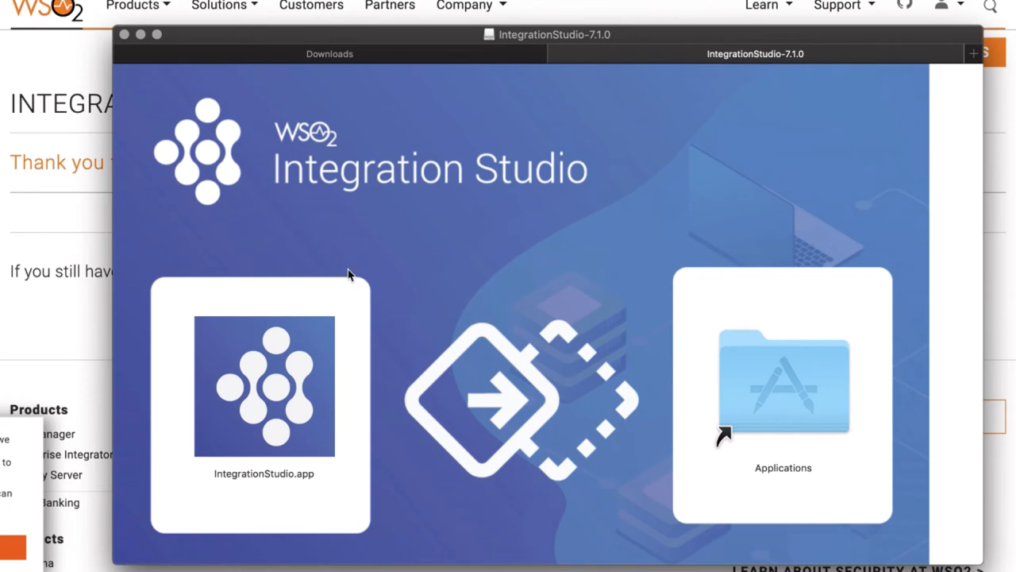
mouse_move(328, 308)
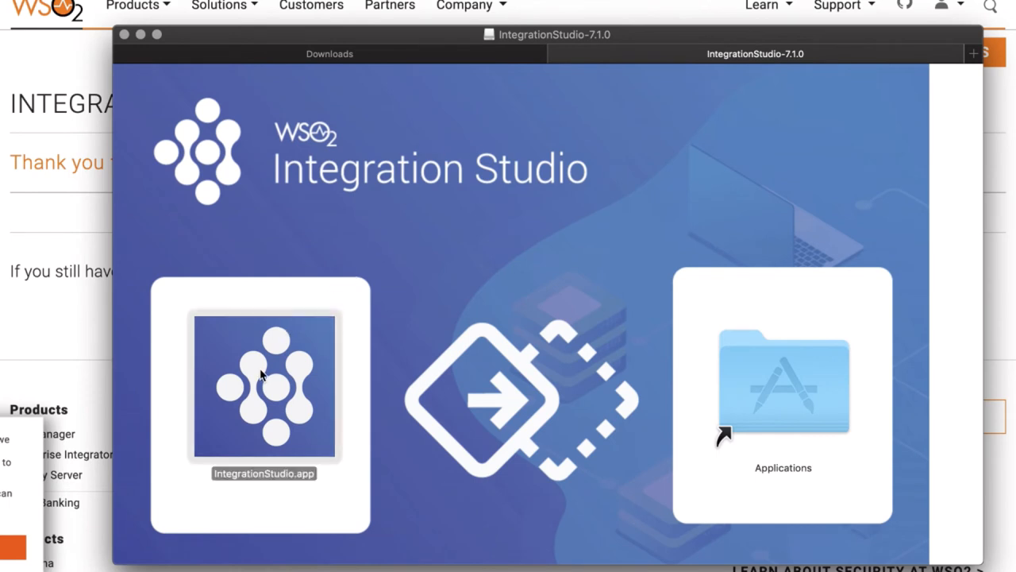
mouse_move(759, 376)
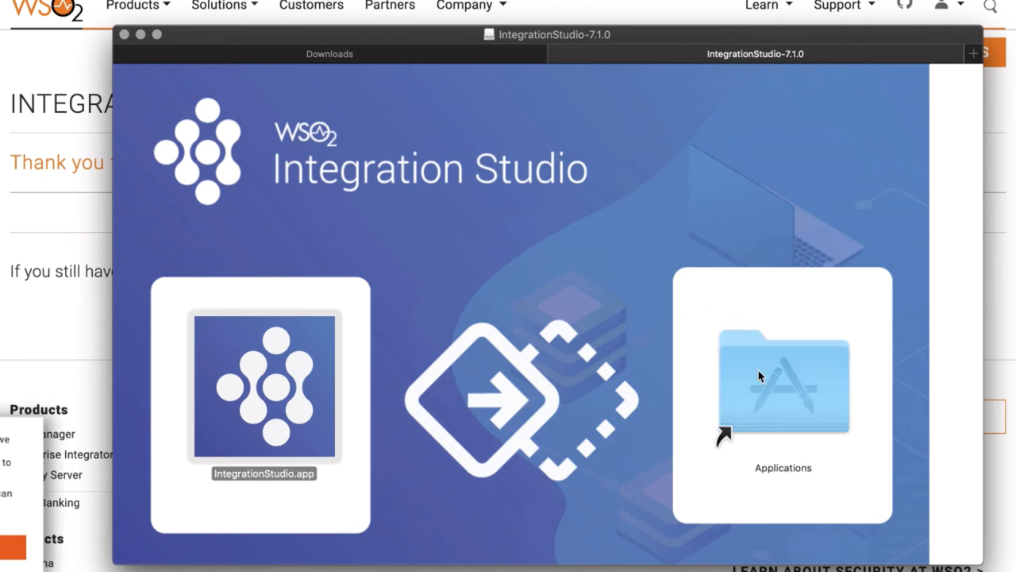
Drag IntegrationStudio.app onto the Applications folder shortcut
left_click_drag(264, 387, 783, 384)
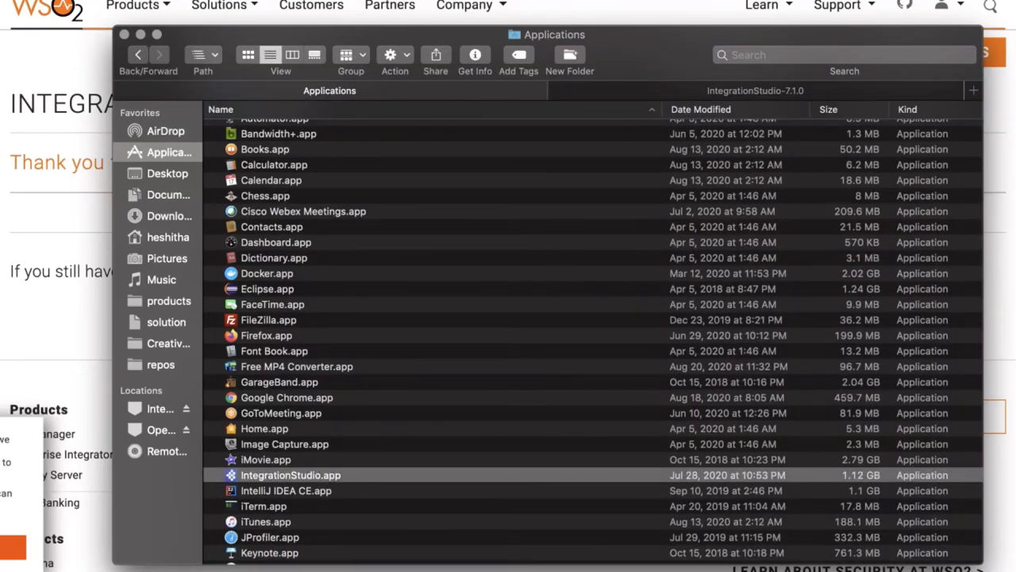
mouse_move(403, 199)
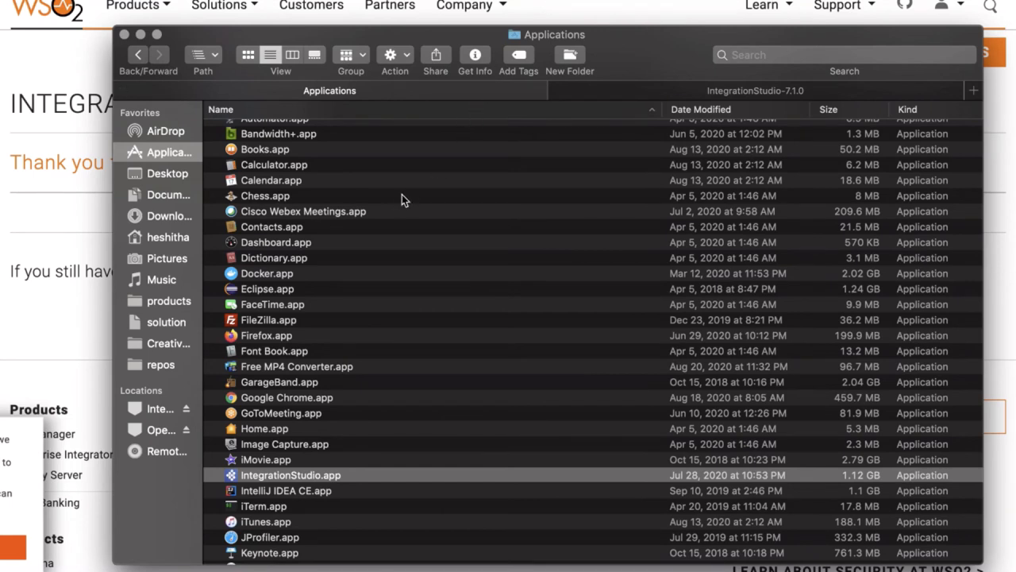